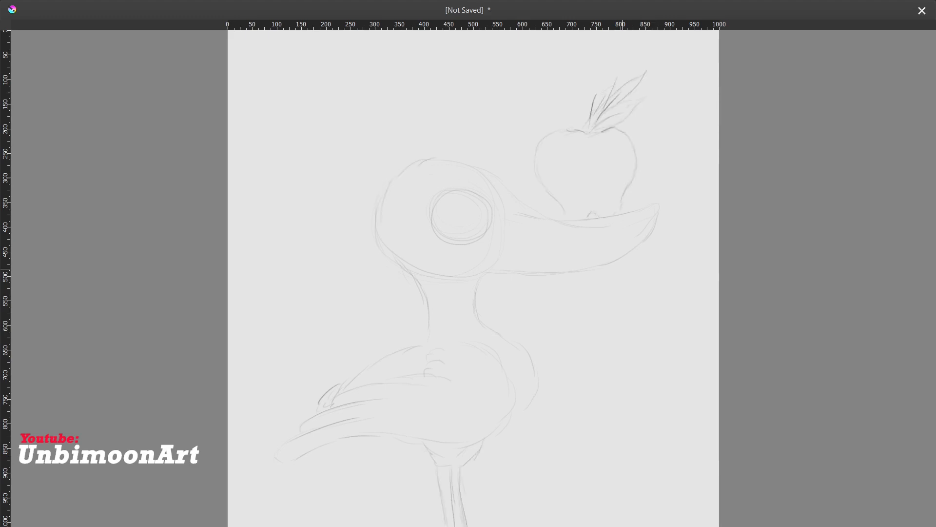
- Pencil in the skull's round eye sockets, nose and teeth on the apple
{"action": "left_click_drag", "start_coordinate": [549, 149], "coordinate": [579, 186]}
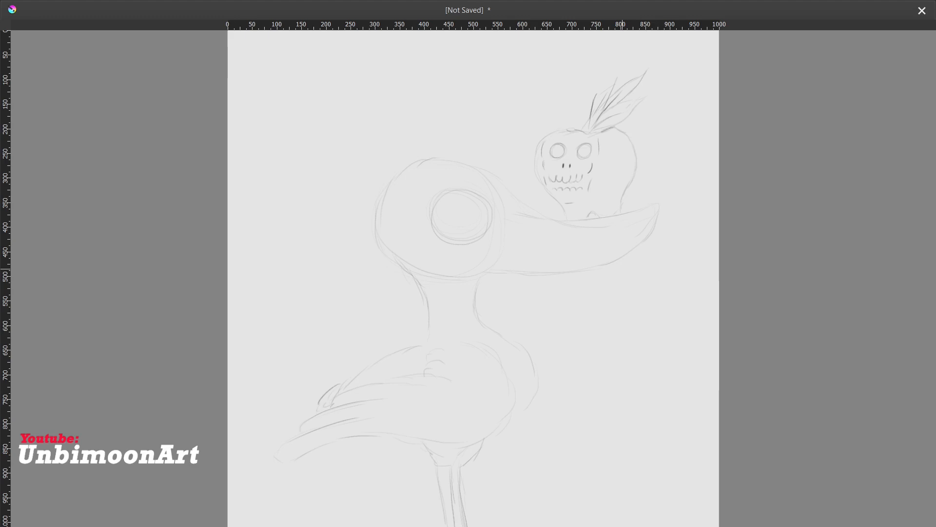
- Brush rough orange and dark red base strokes over the duck's head and body
{"action": "left_click_drag", "start_coordinate": [430, 173], "coordinate": [484, 191]}
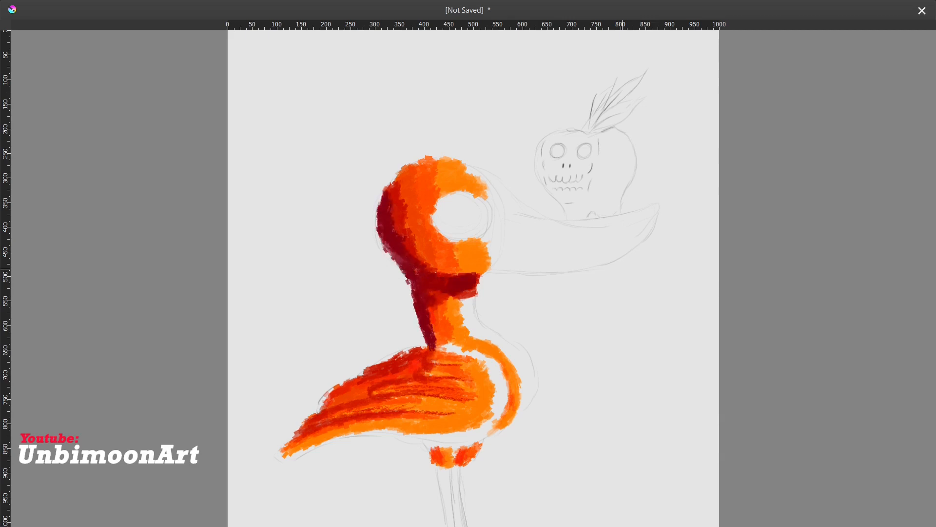
- Add yellow highlights across the duck's body, then start painting its leg red
{"action": "left_click_drag", "start_coordinate": [388, 358], "coordinate": [292, 442]}
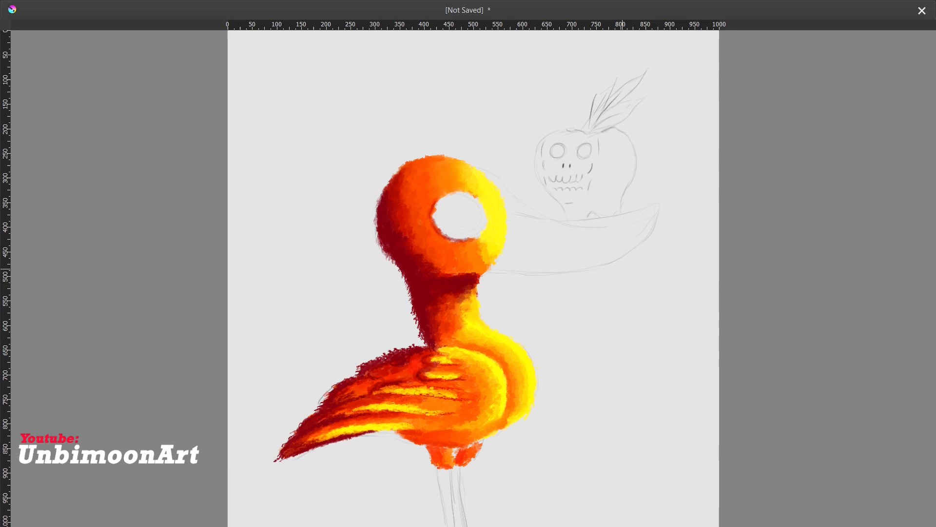
{"action": "left_click_drag", "start_coordinate": [457, 454], "coordinate": [445, 520]}
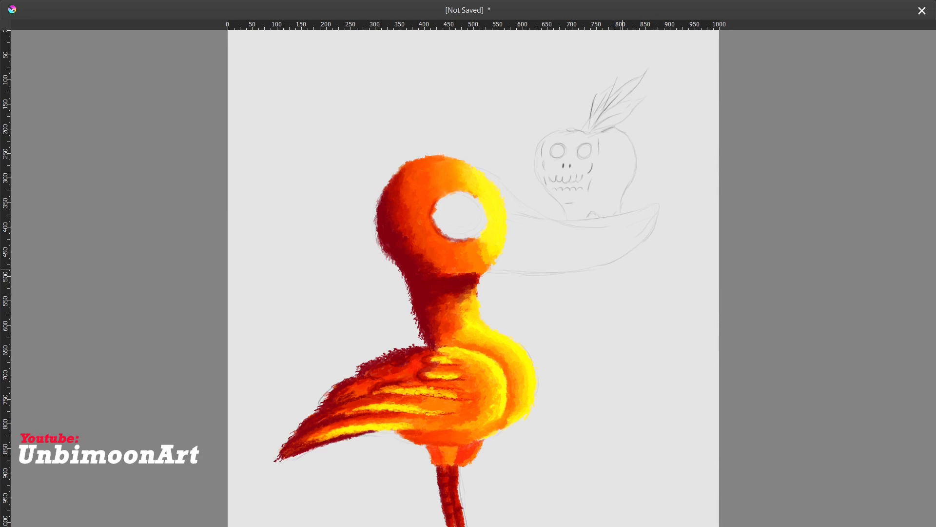
- Paint the long beak dark red with a light highlight along its top edge
{"action": "left_click_drag", "start_coordinate": [507, 239], "coordinate": [585, 222]}
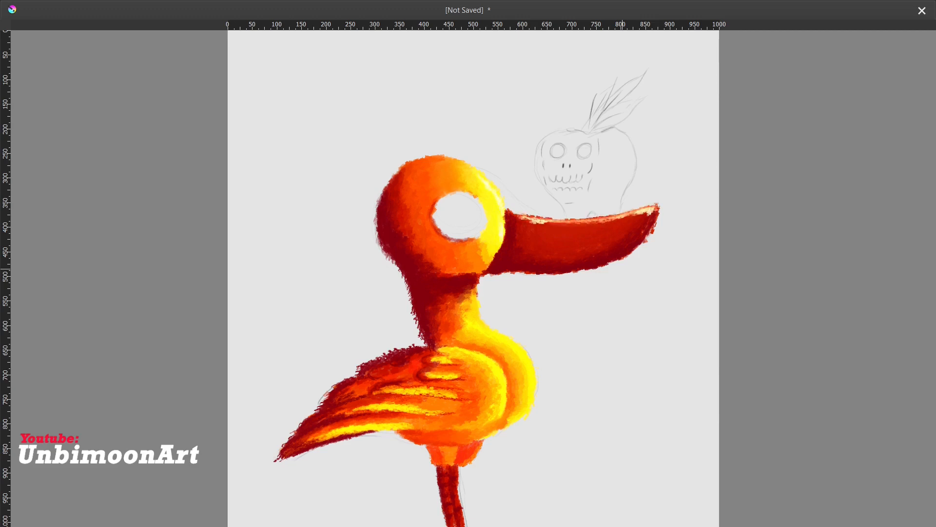
- Fill the eye white, colour the apple solid red, and draw its dark skull face
{"action": "left_click", "coordinate": [463, 220]}
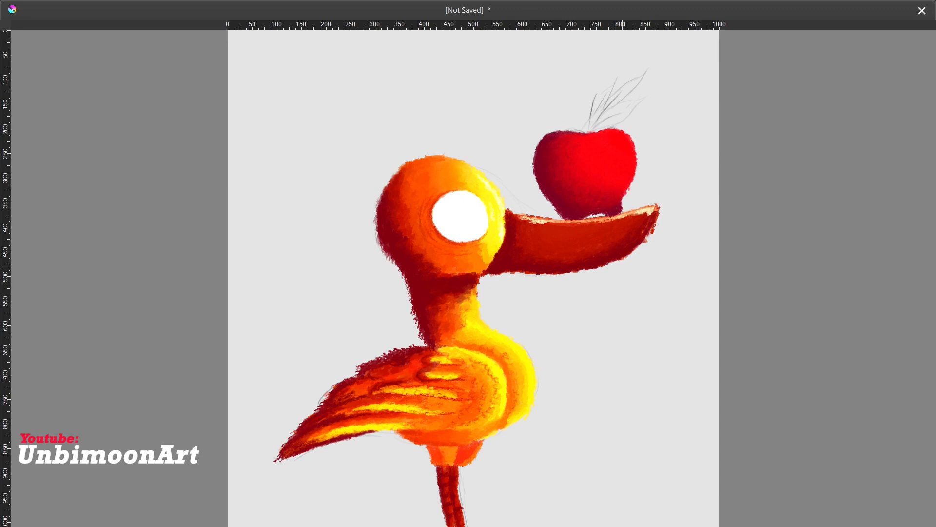
{"action": "left_click", "coordinate": [562, 154]}
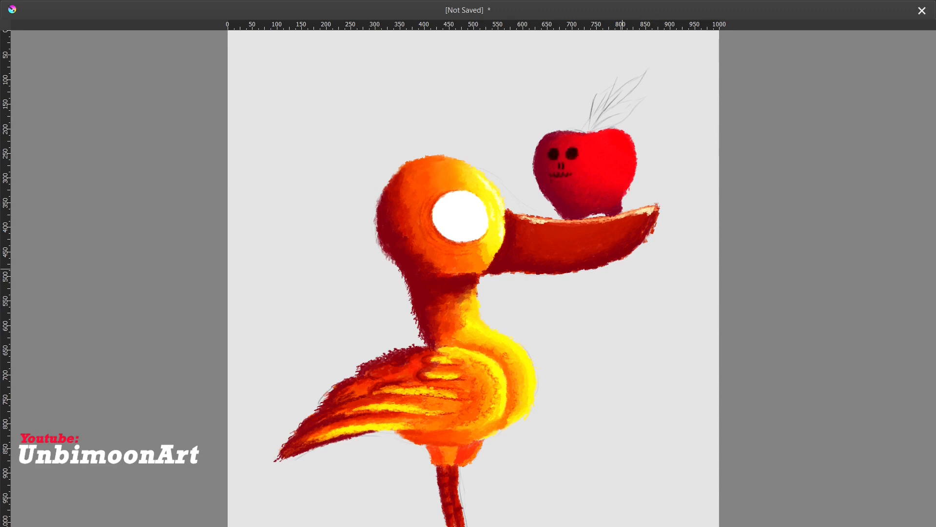
{"action": "left_click_drag", "start_coordinate": [546, 173], "coordinate": [567, 176]}
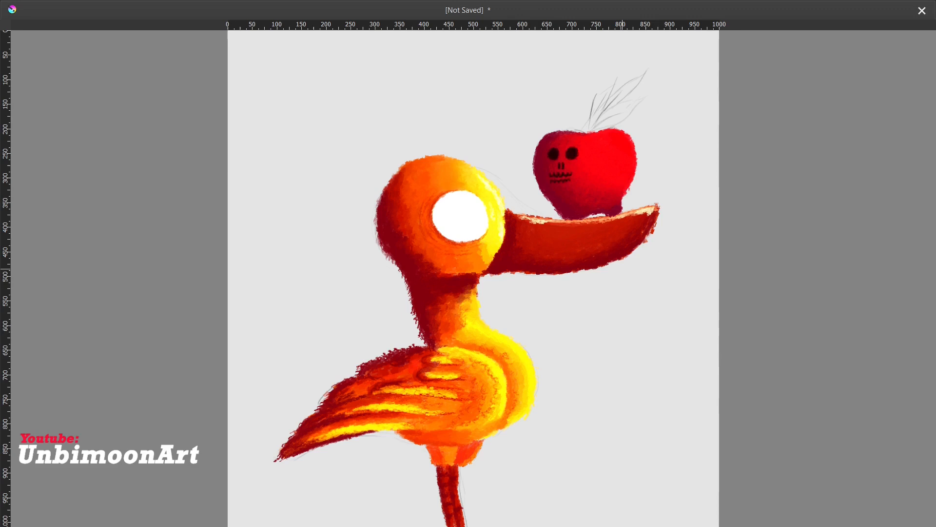